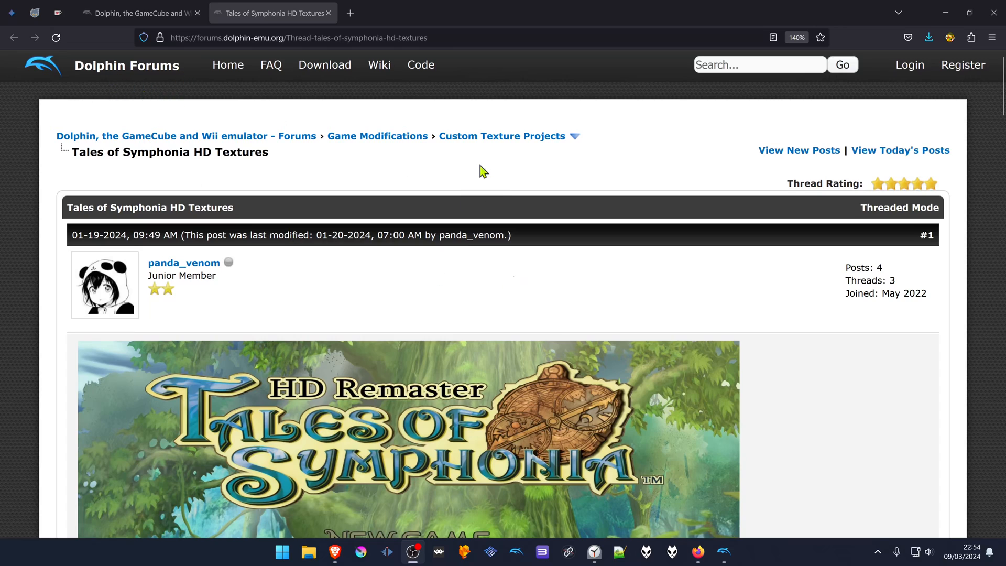
mouse_move(565, 152)
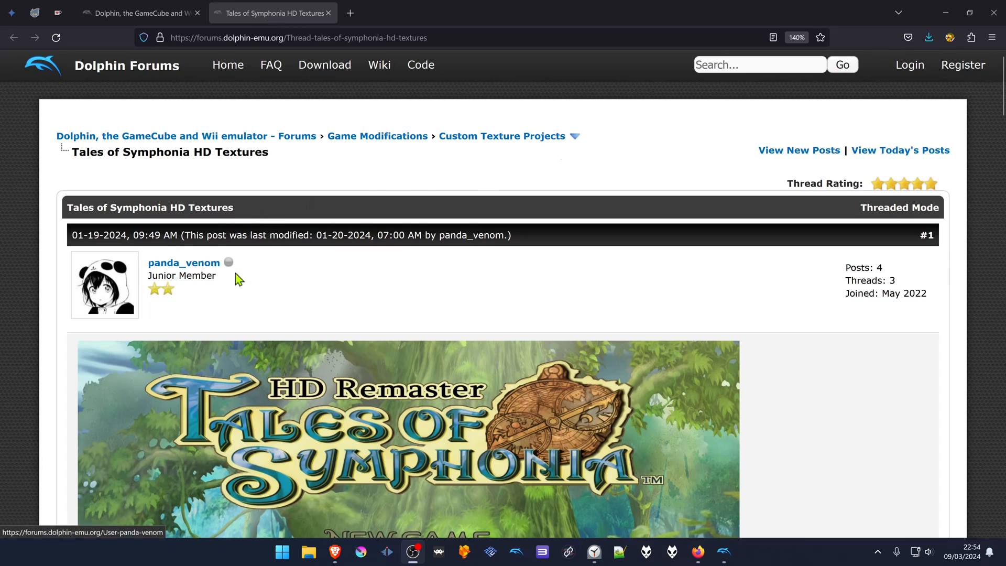
Step: Scroll down the Tales of Symphonia HD Textures thread to its download links
scroll("down", 3)
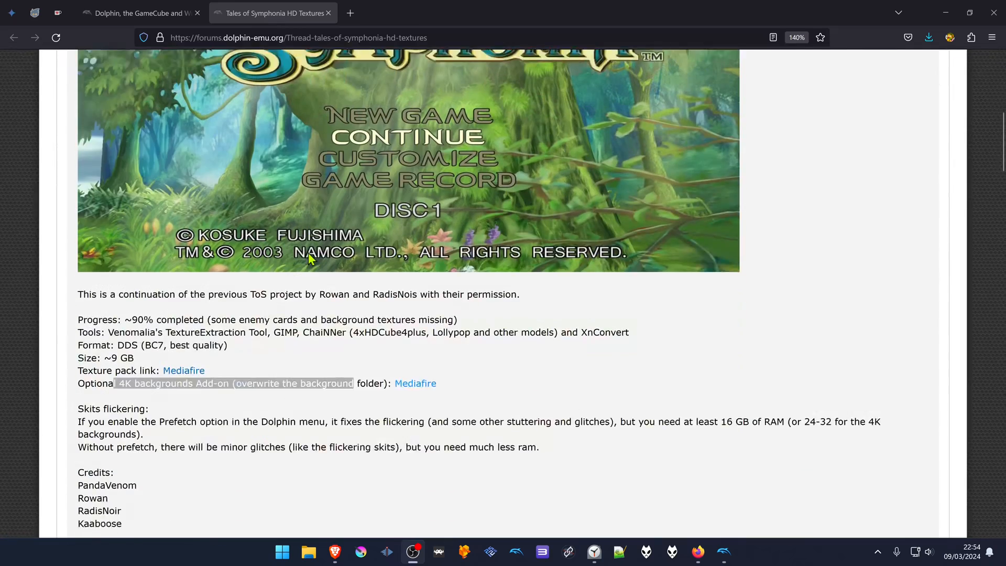
scroll("down", 3)
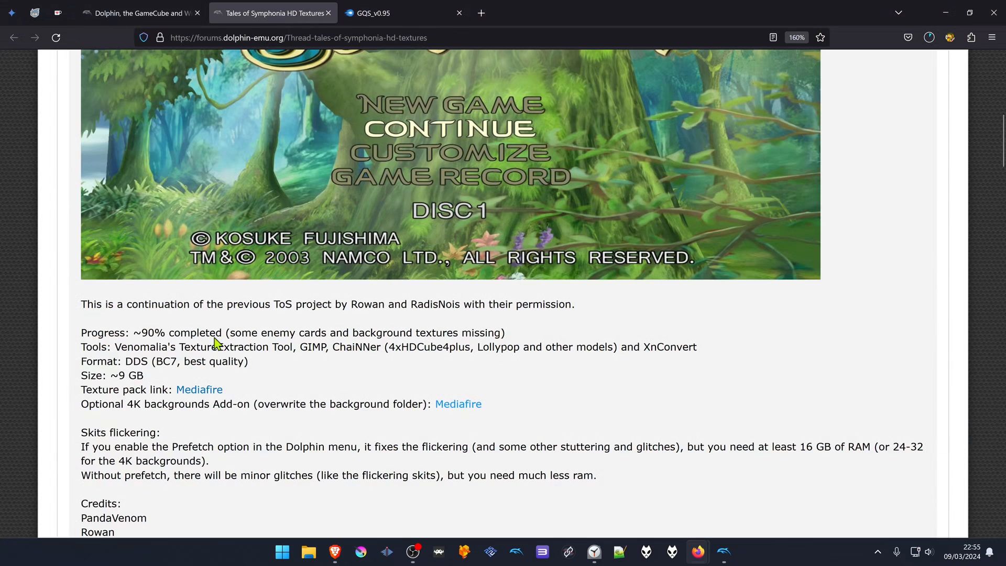
scroll("down", 3)
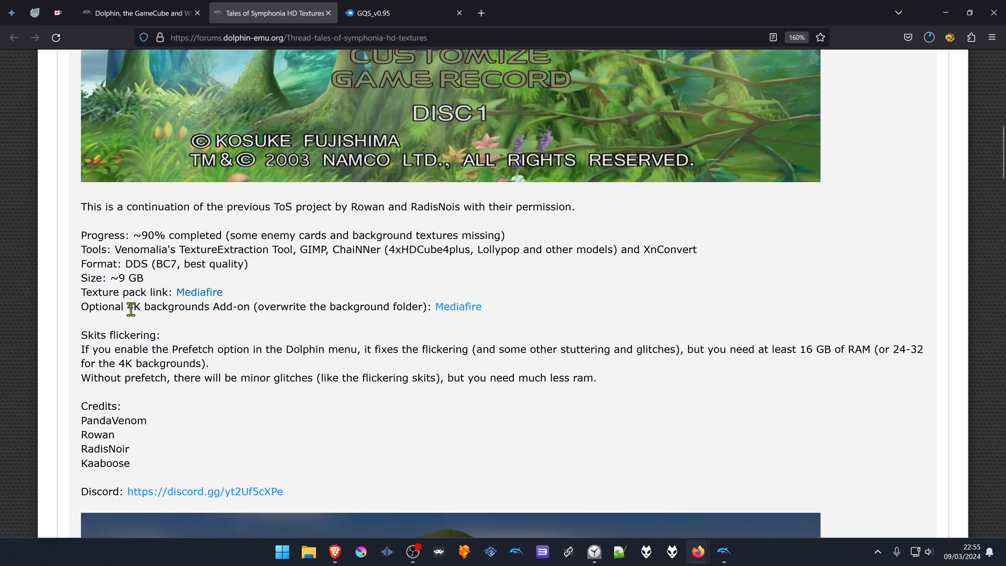
left_click_drag(135, 305, 250, 306)
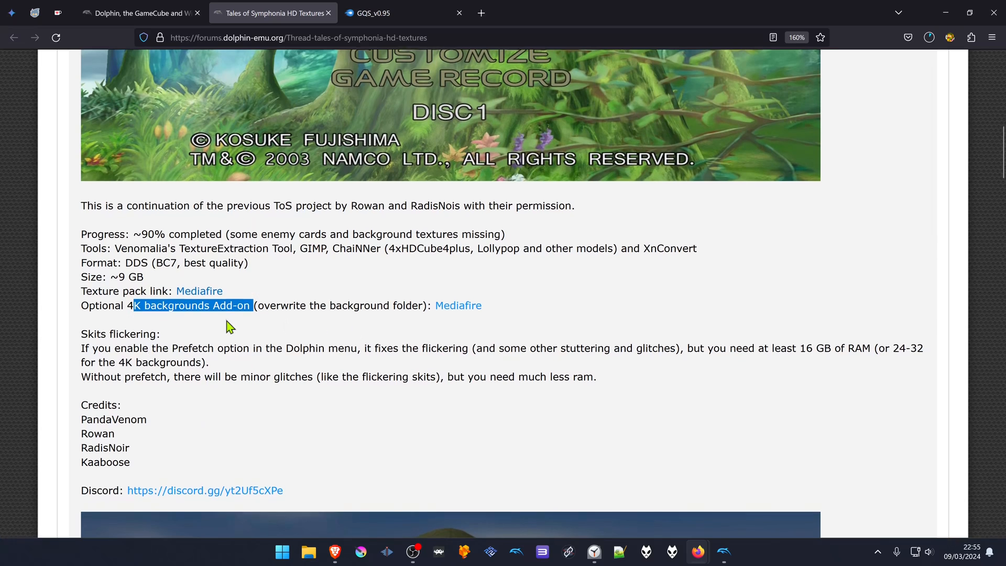
scroll("down", 3)
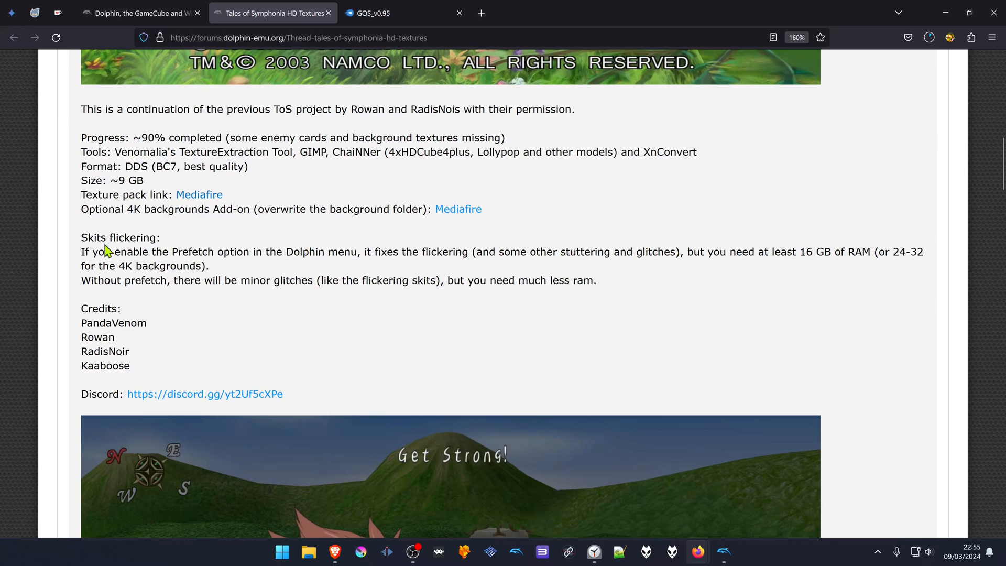
mouse_move(234, 255)
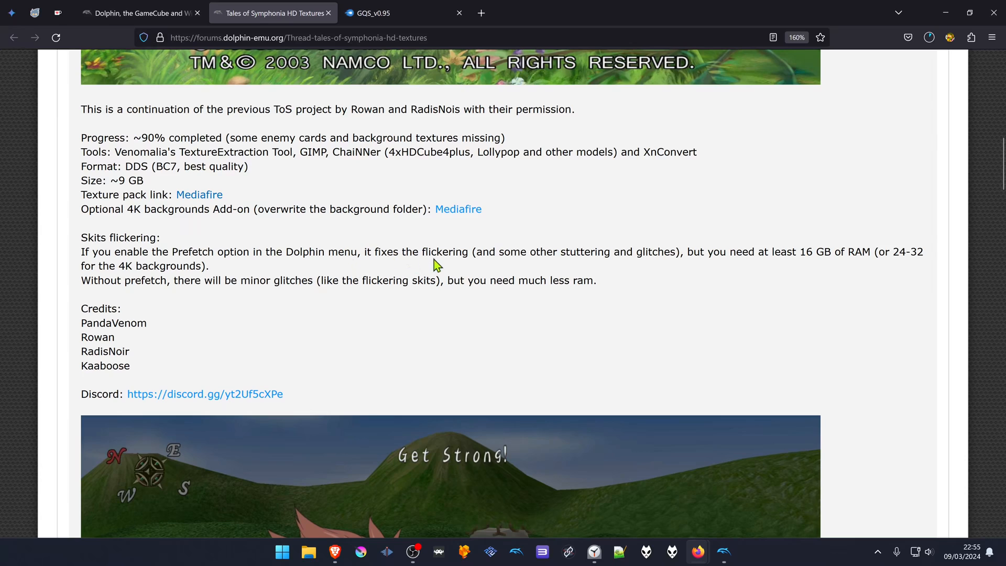
mouse_move(594, 254)
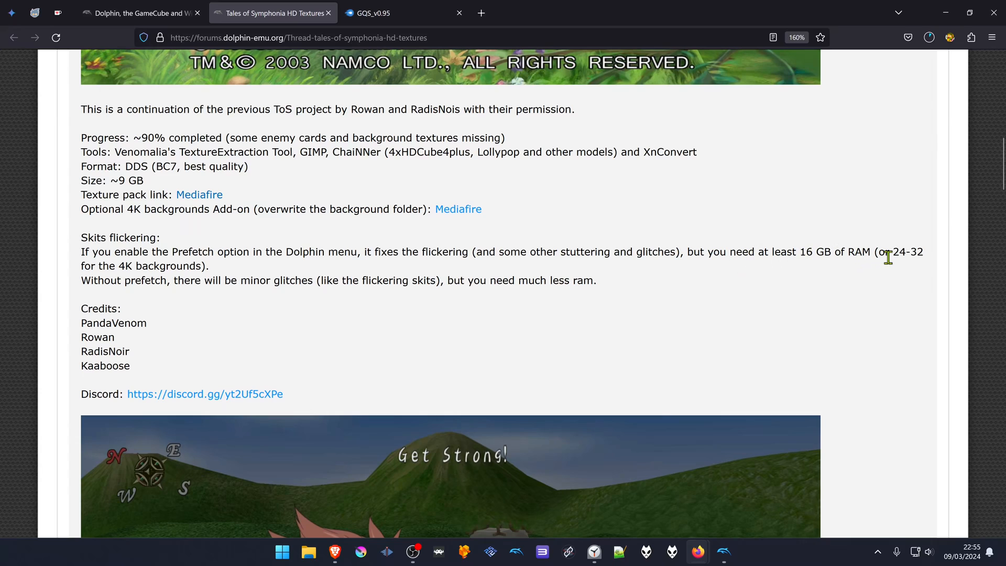
mouse_move(183, 266)
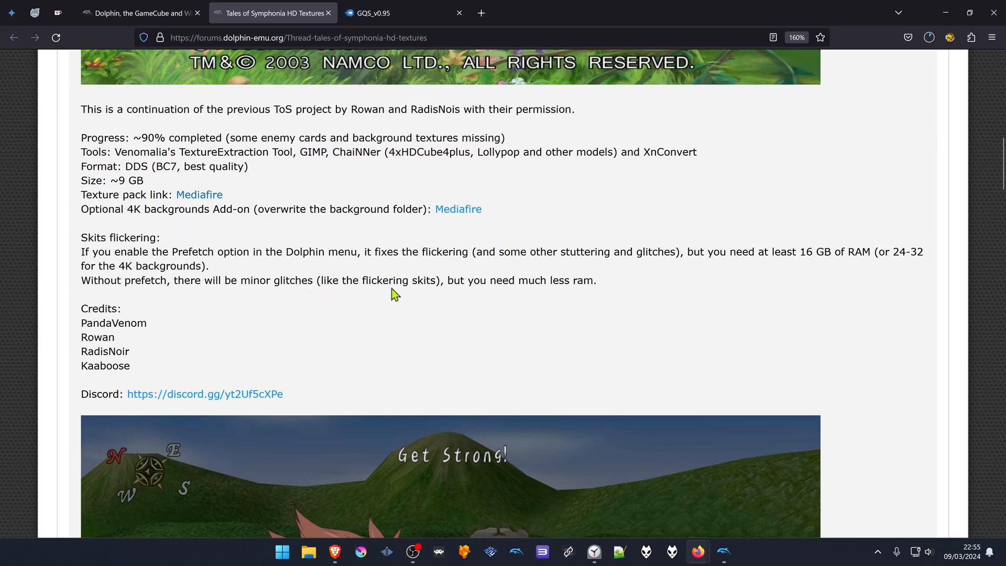
mouse_move(540, 280)
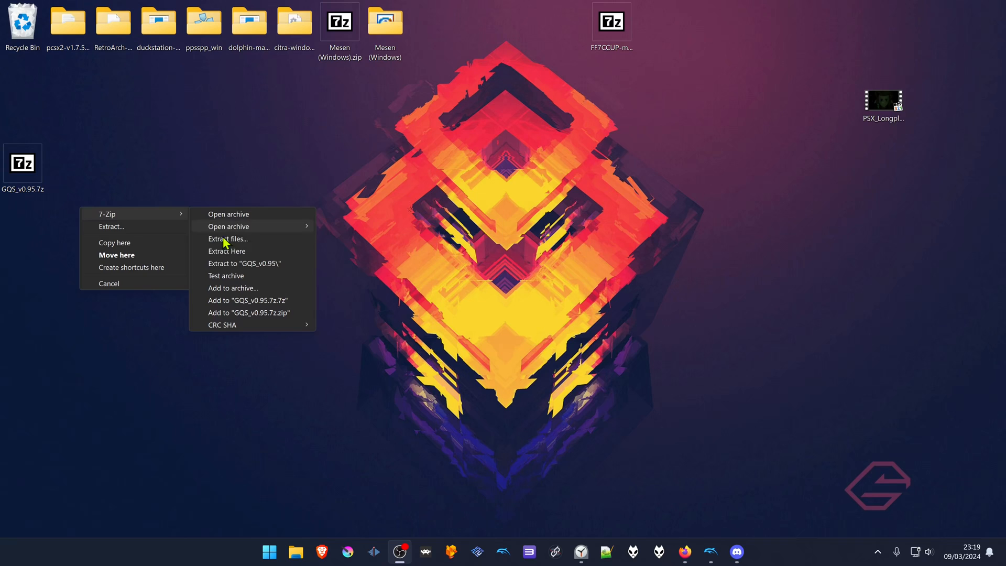
Step: Extract GQS_v0.95.7z into a GQS_v0.95 folder and copy the GQS folder inside
left_click(226, 251)
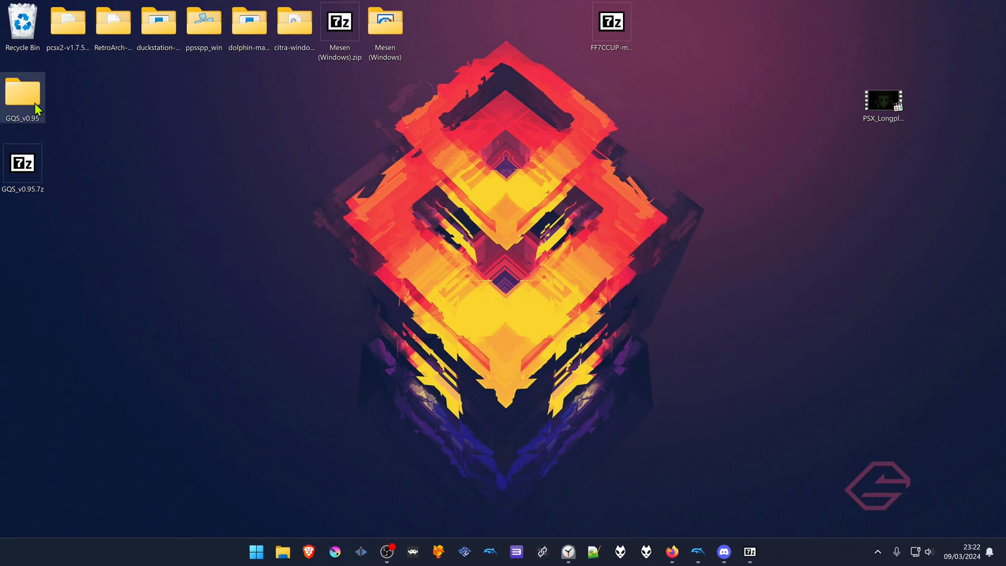
double_click(22, 94)
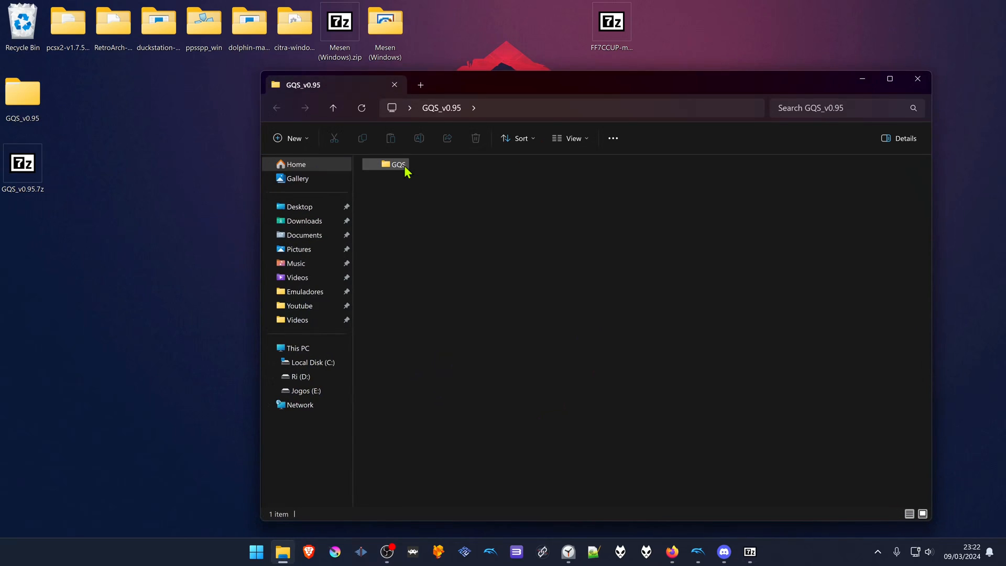
right_click(392, 165)
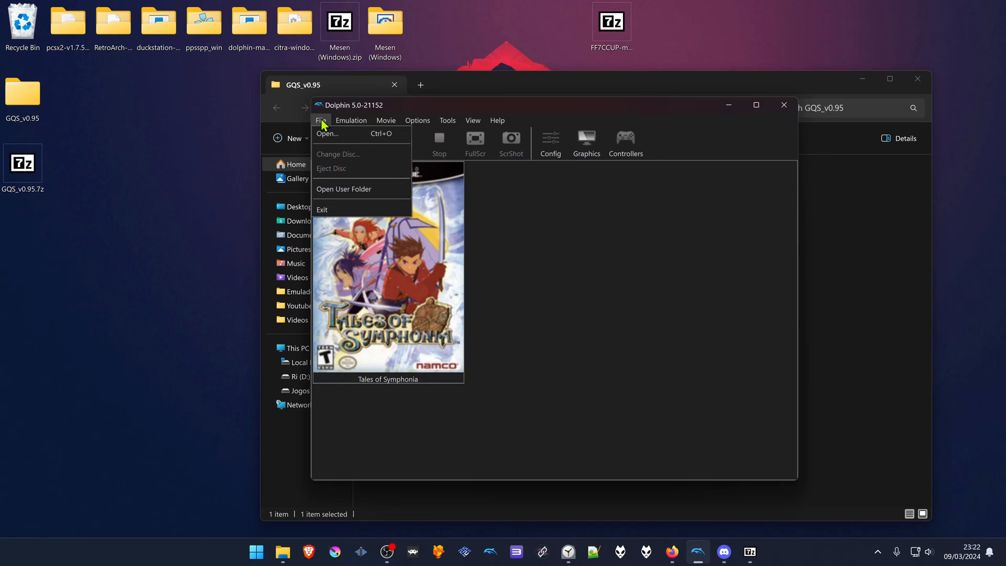
Step: Paste the GQS folder into Dolphin's user Load\Textures folder and return to Dolphin
left_click(343, 188)
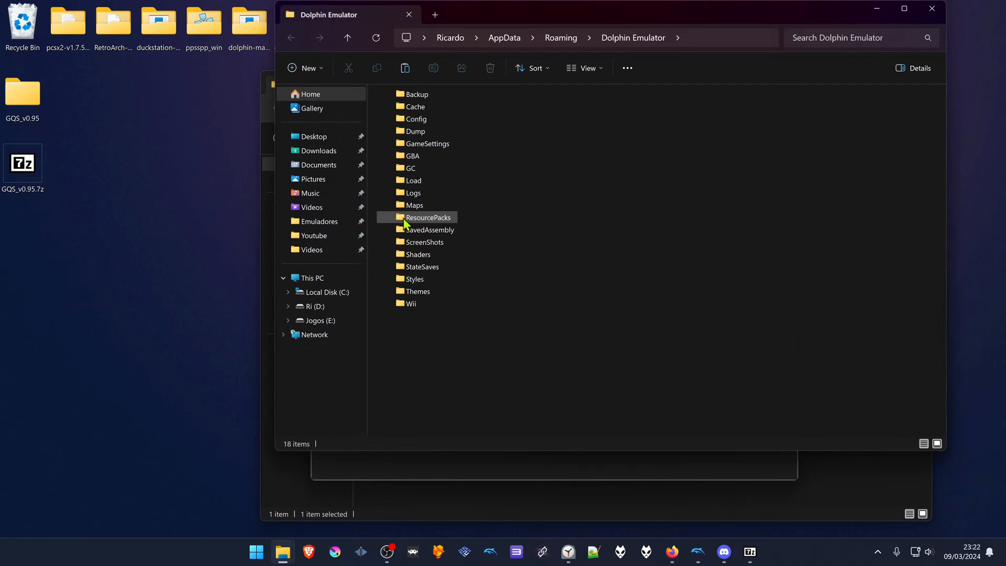
double_click(412, 180)
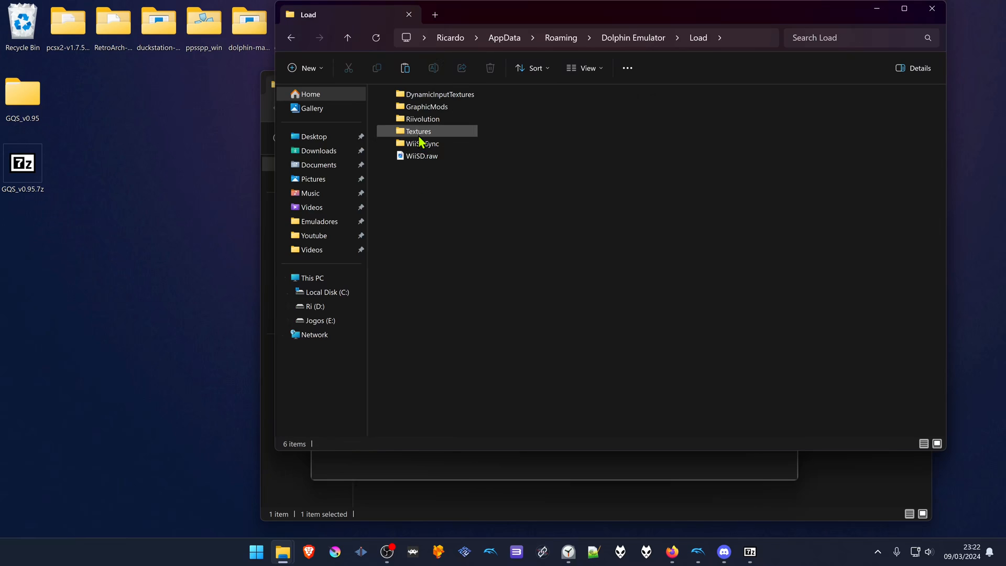
right_click(449, 192)
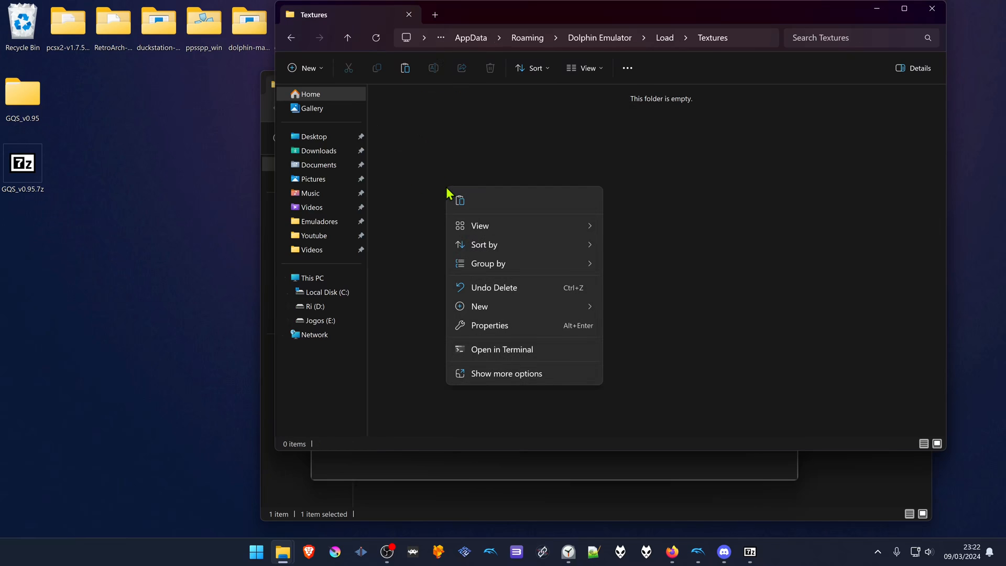
left_click(459, 200)
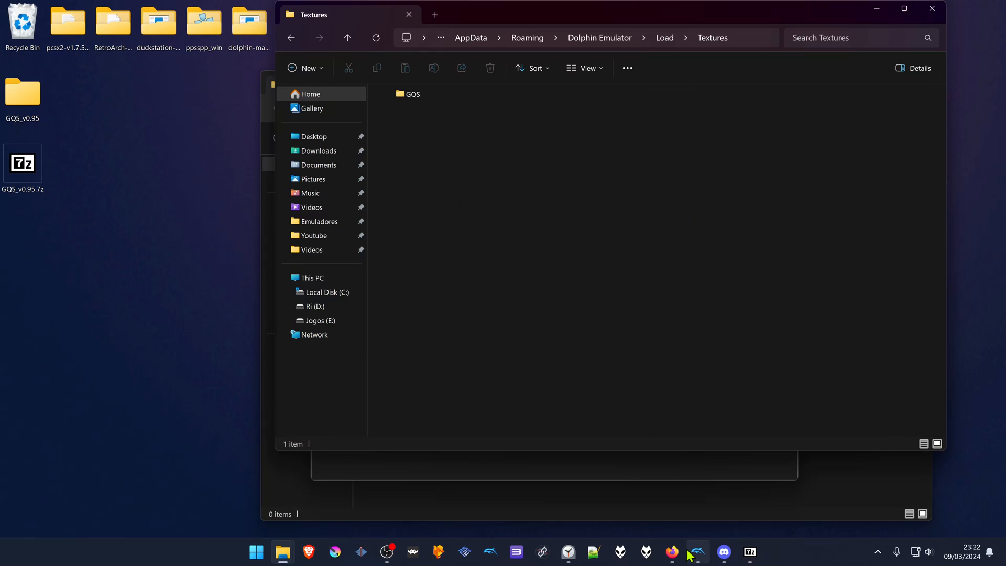
left_click(697, 552)
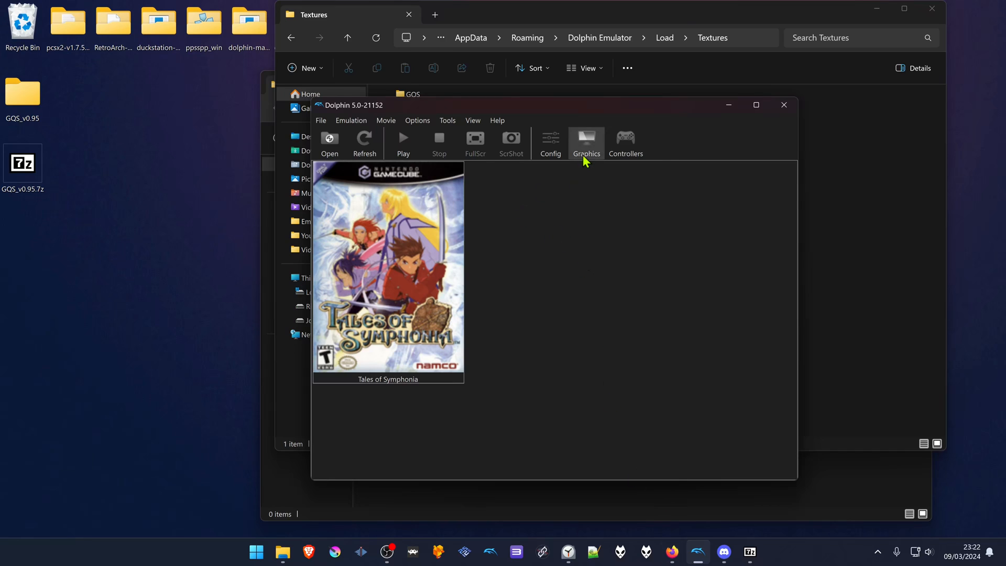
Step: Open Dolphin's graphics settings and keep internal resolution at 8x Native (5120x4224)
left_click(585, 139)
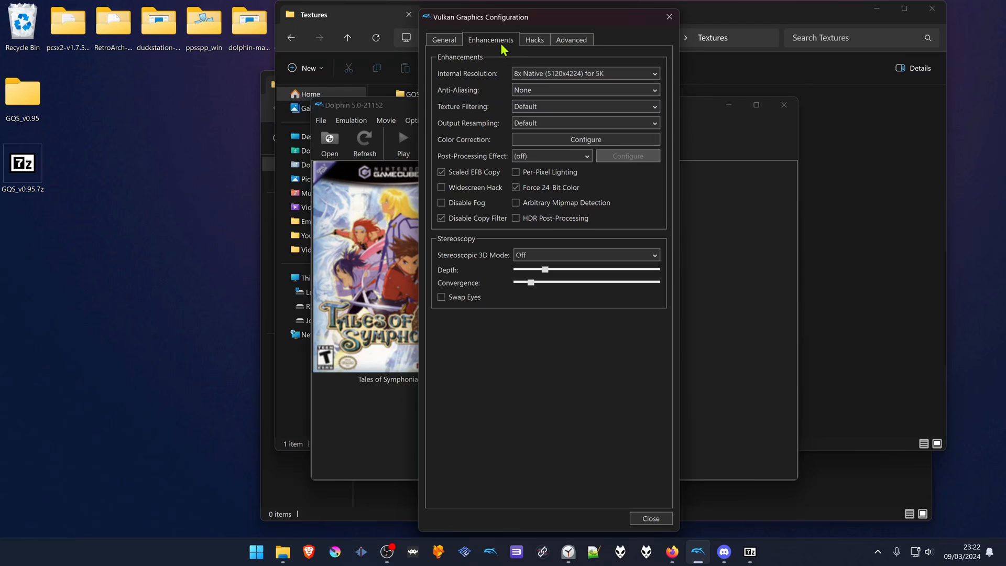
left_click(584, 73)
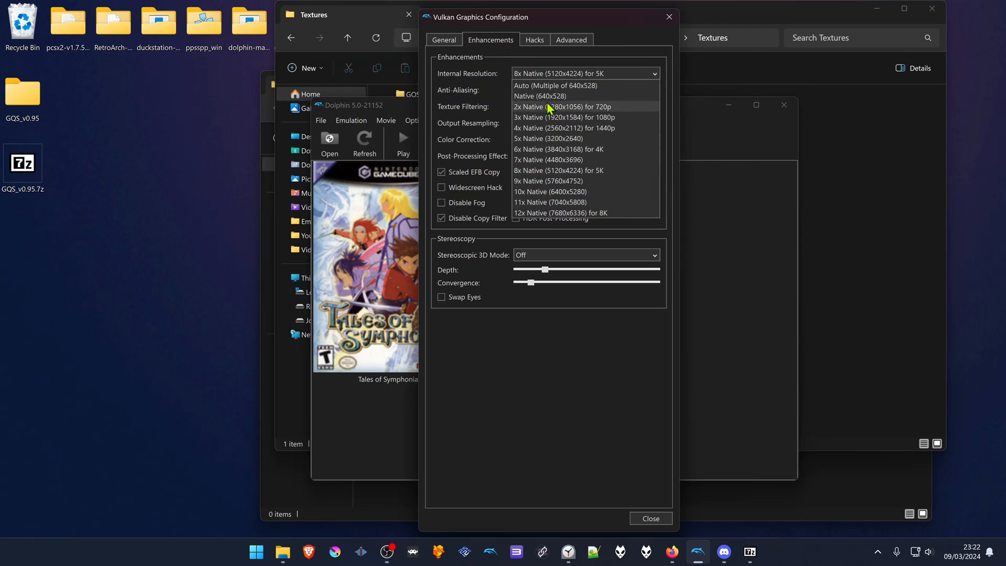
mouse_move(592, 113)
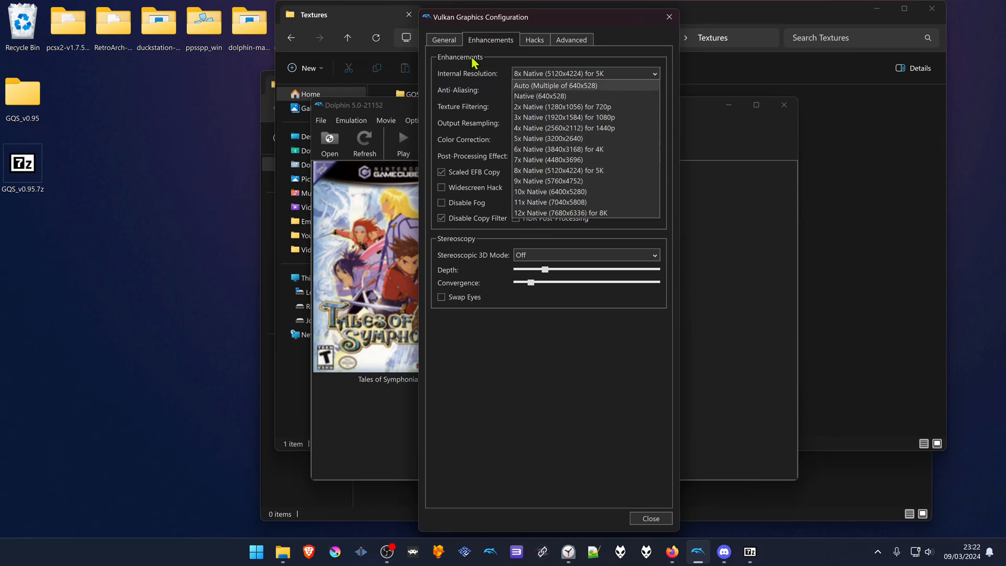
left_click(571, 40)
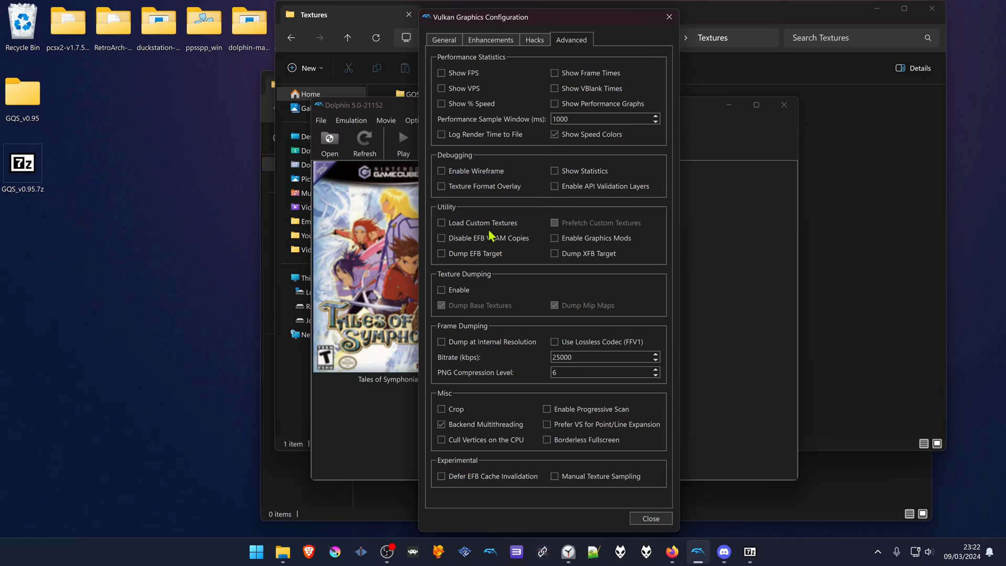
Step: Enable Load Custom Textures and close the graphics settings
left_click(441, 223)
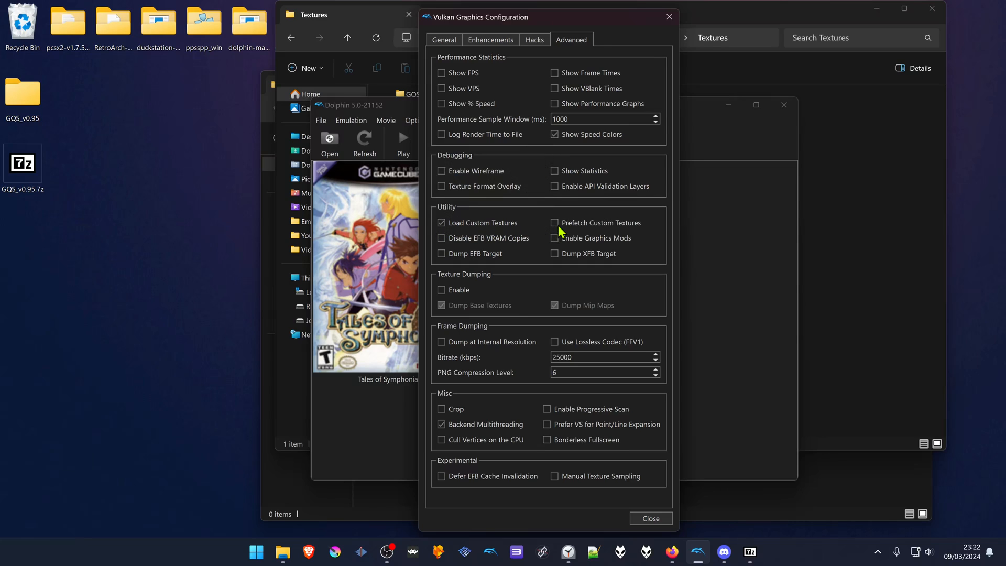
mouse_move(556, 223)
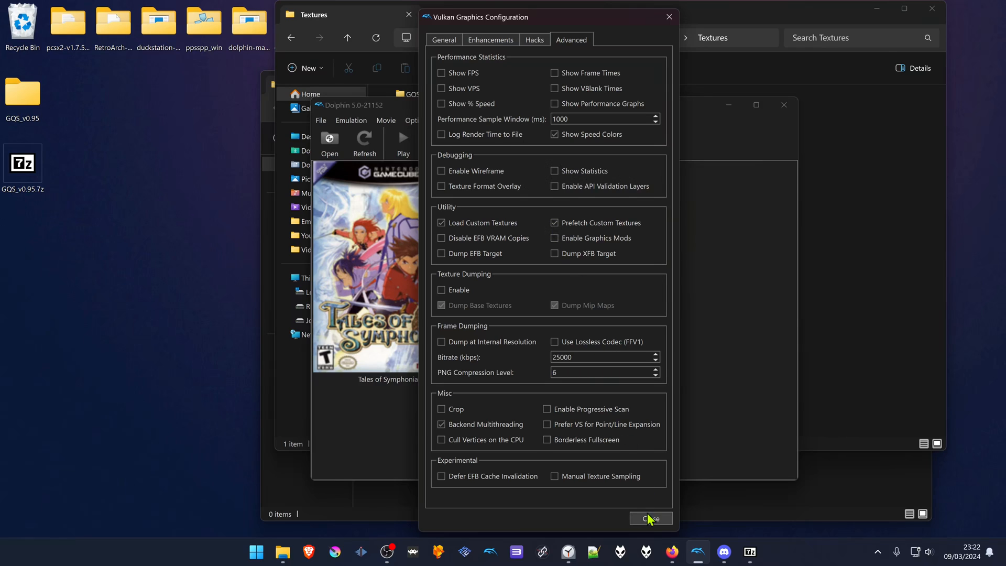
left_click(649, 518)
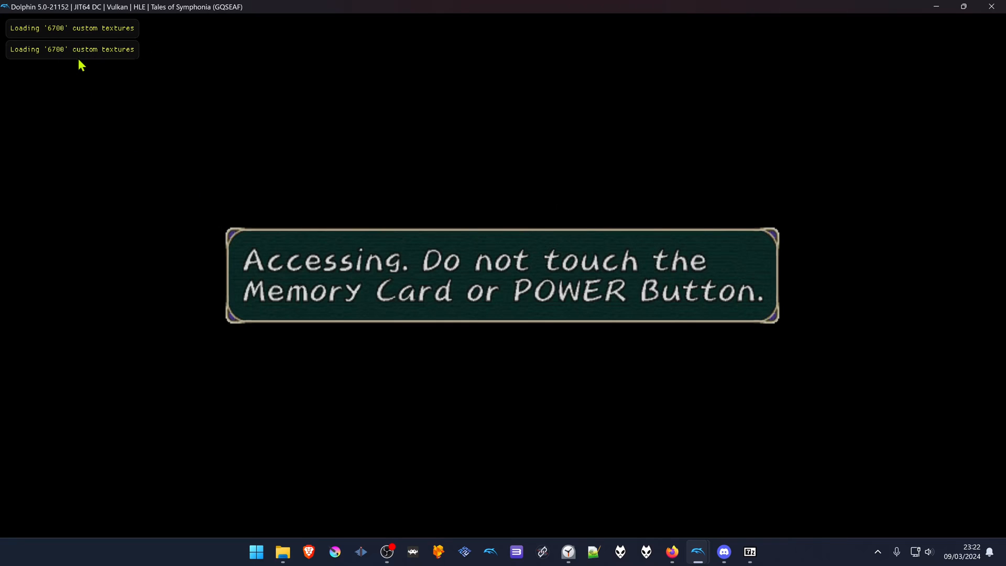